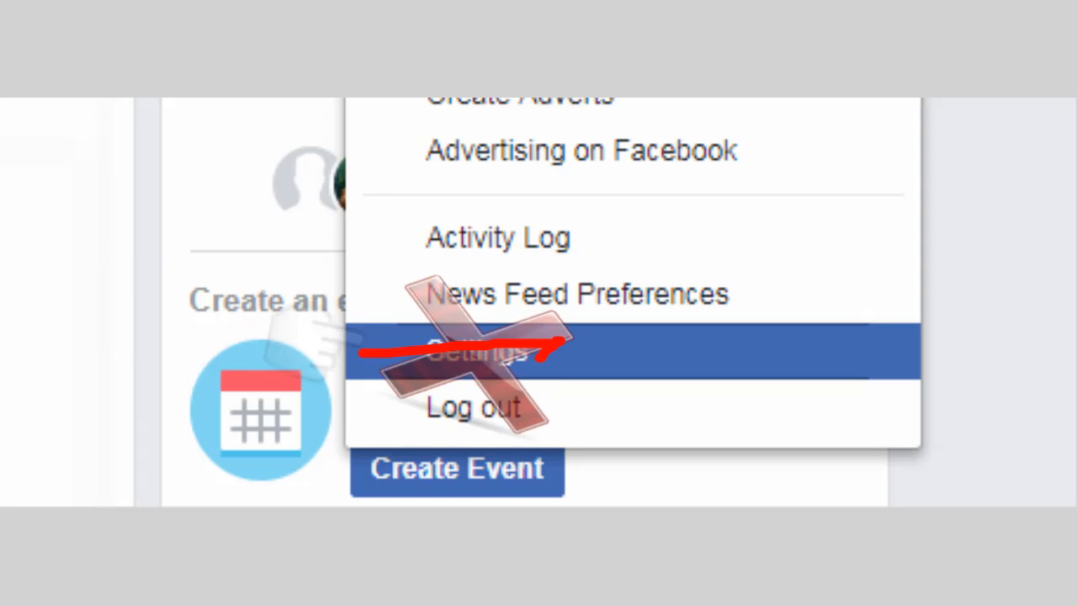
# Step: Reach the Page's Activity Log through its Settings sidebar
pyautogui.click(474, 352)
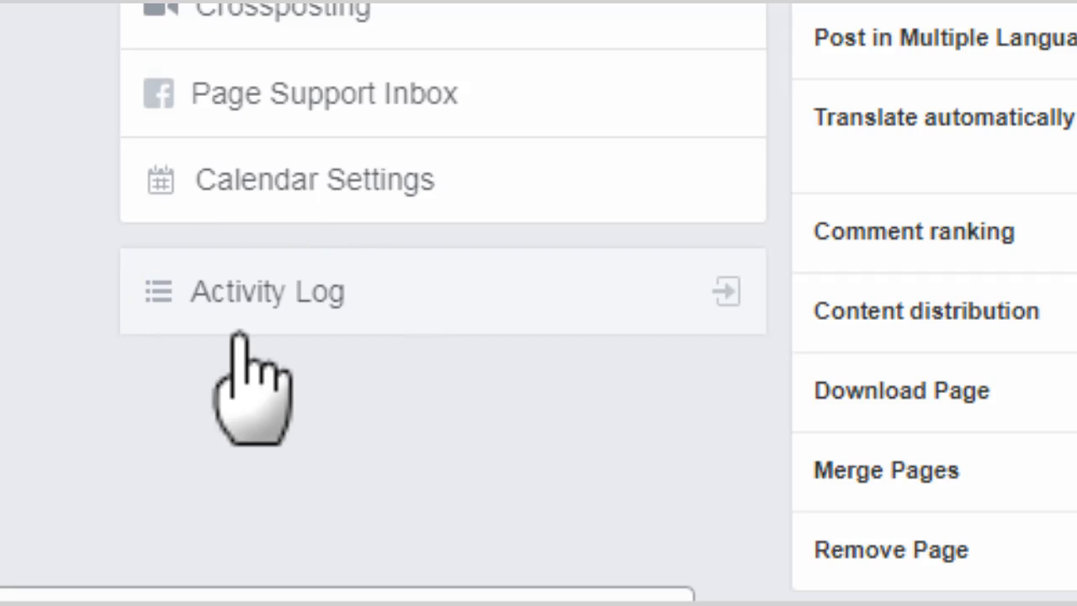
pyautogui.click(266, 291)
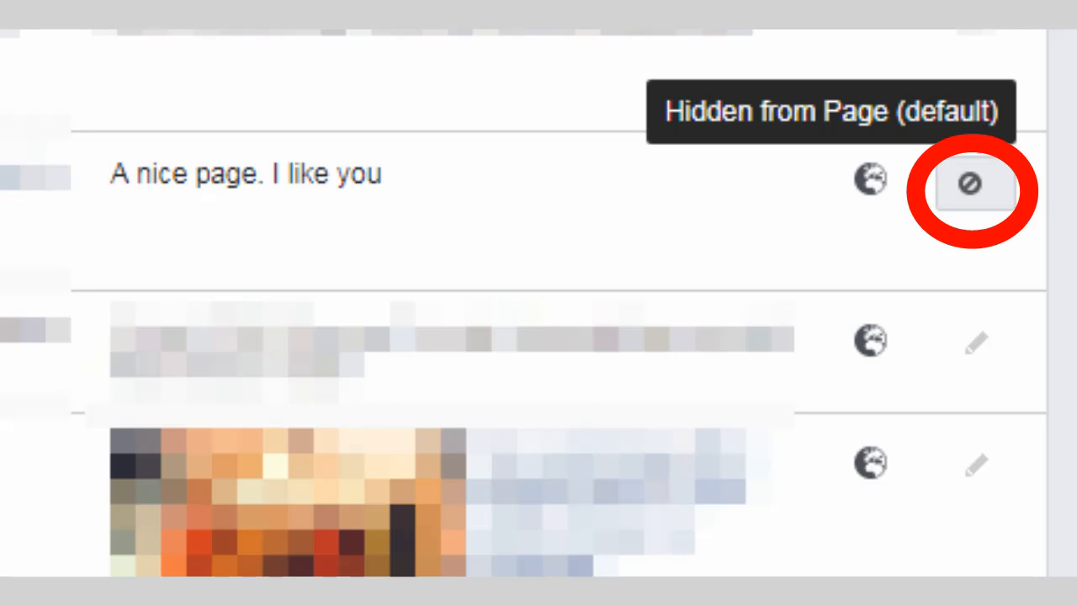
# Step: Change the visitor's post "A nice page. I like you" from Hidden from Page to Allowed on Page
pyautogui.click(969, 181)
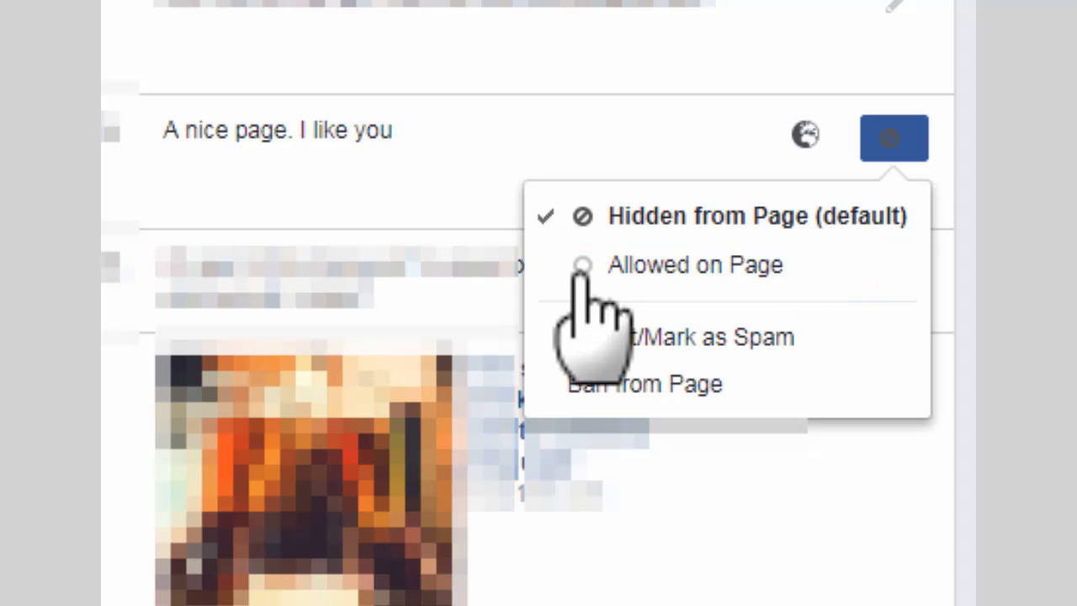
pyautogui.click(695, 264)
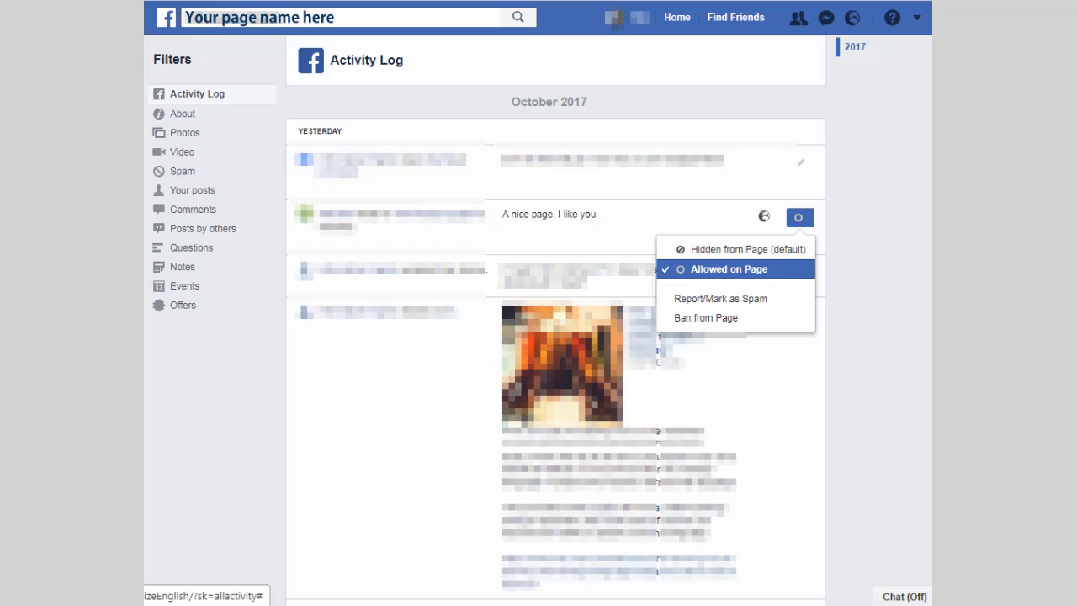